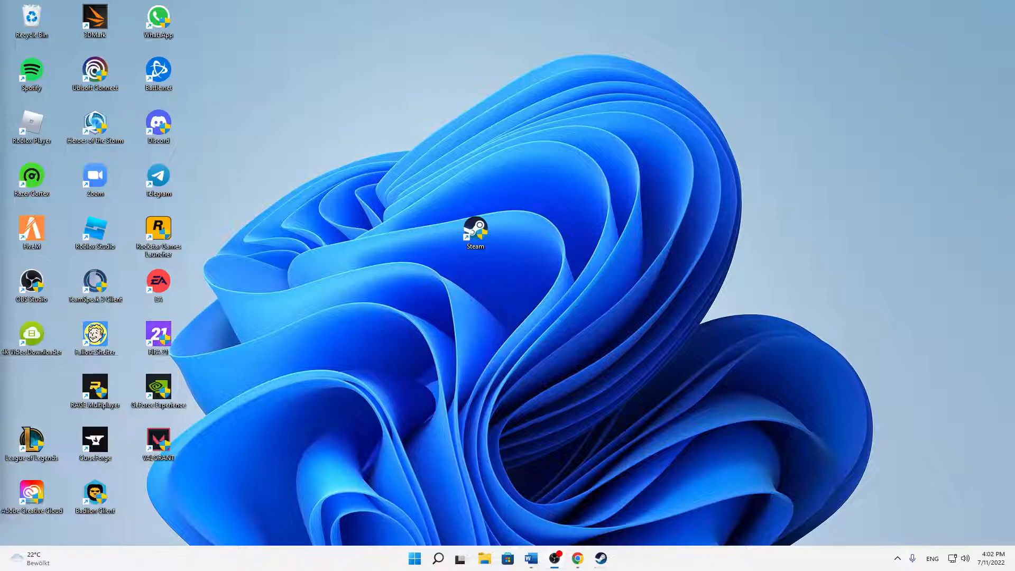
mouse_move(511, 361)
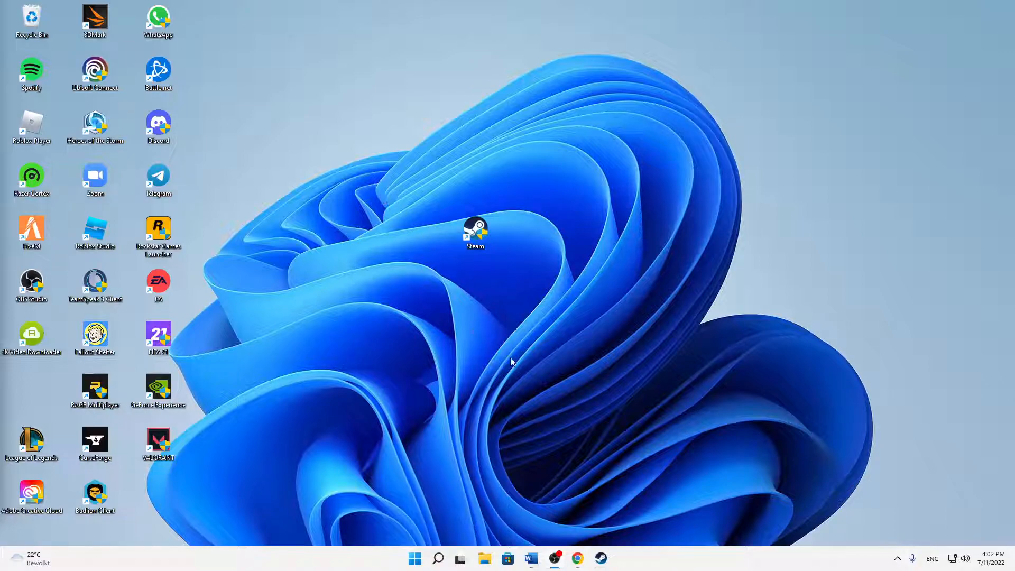
mouse_move(911, 550)
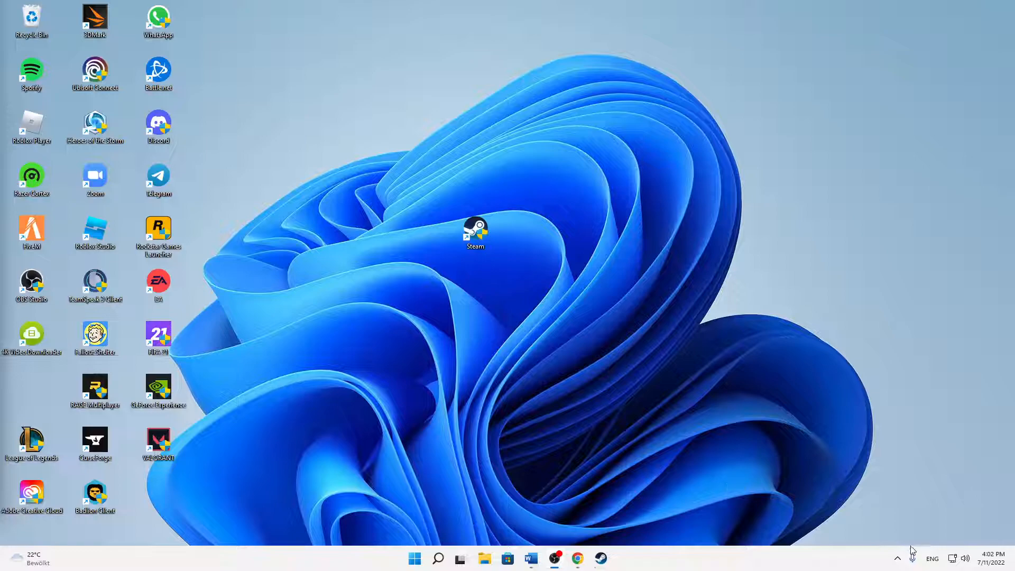
mouse_move(633, 528)
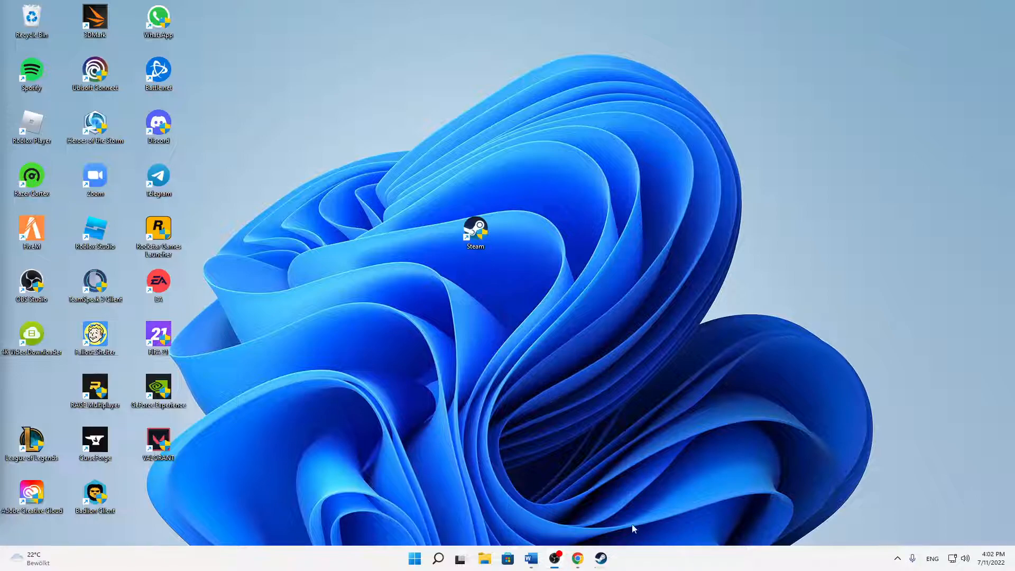
Launch Task Manager from search and expand it to the detailed process list
left_click(437, 558)
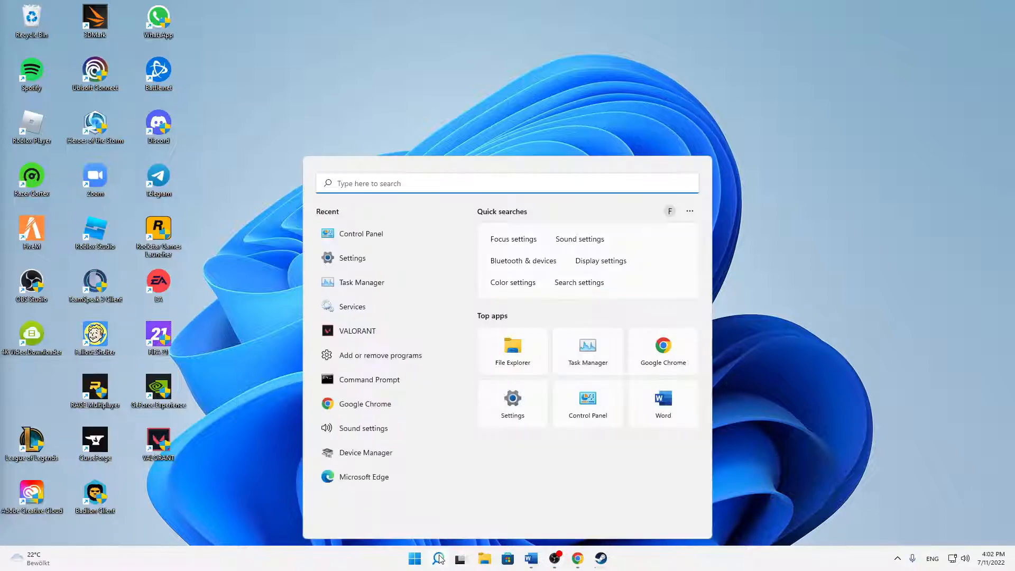
type("task Manager")
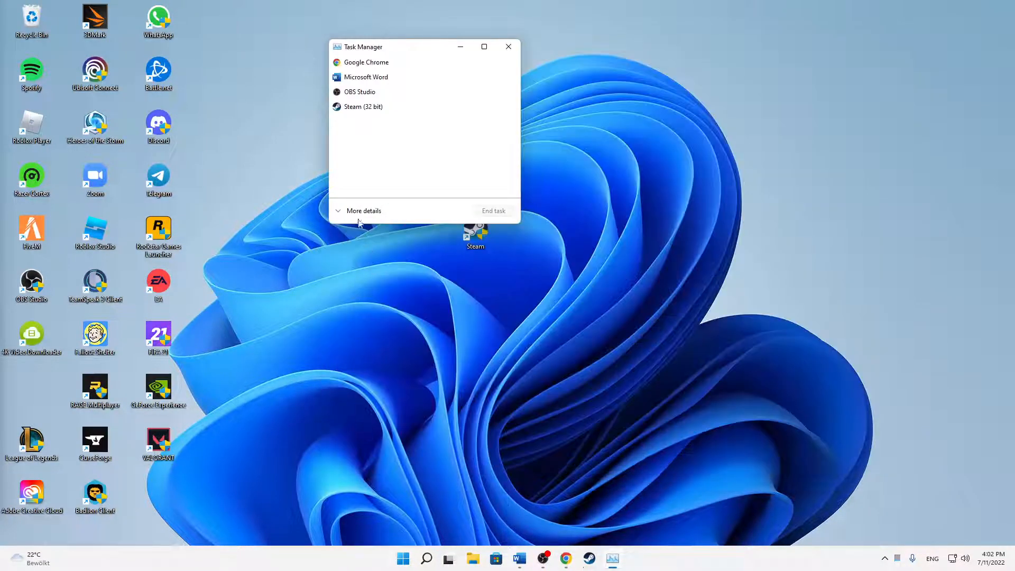
left_click(363, 211)
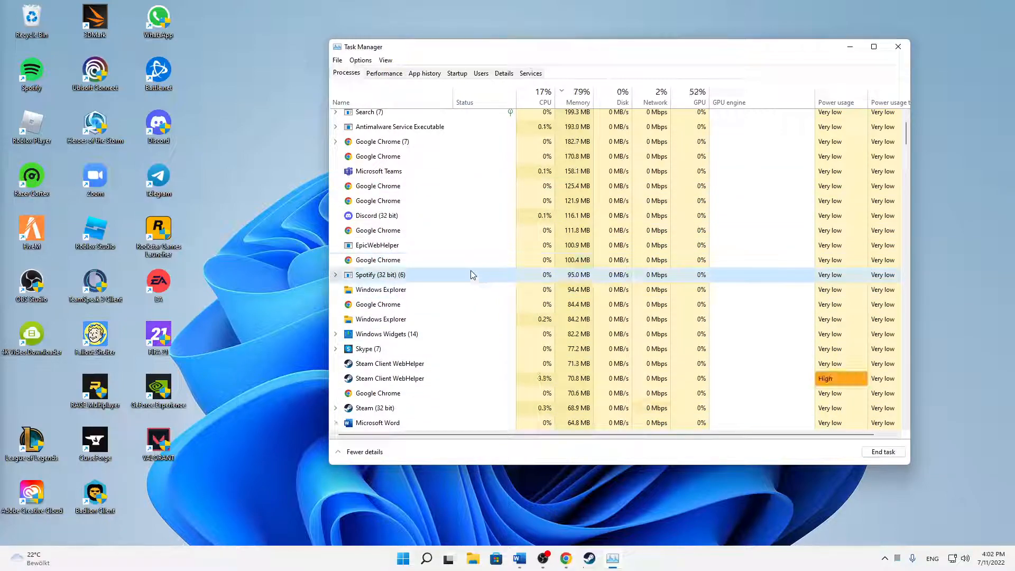
Scroll the process list to Steam, end it, and close Task Manager
scroll("down", 3)
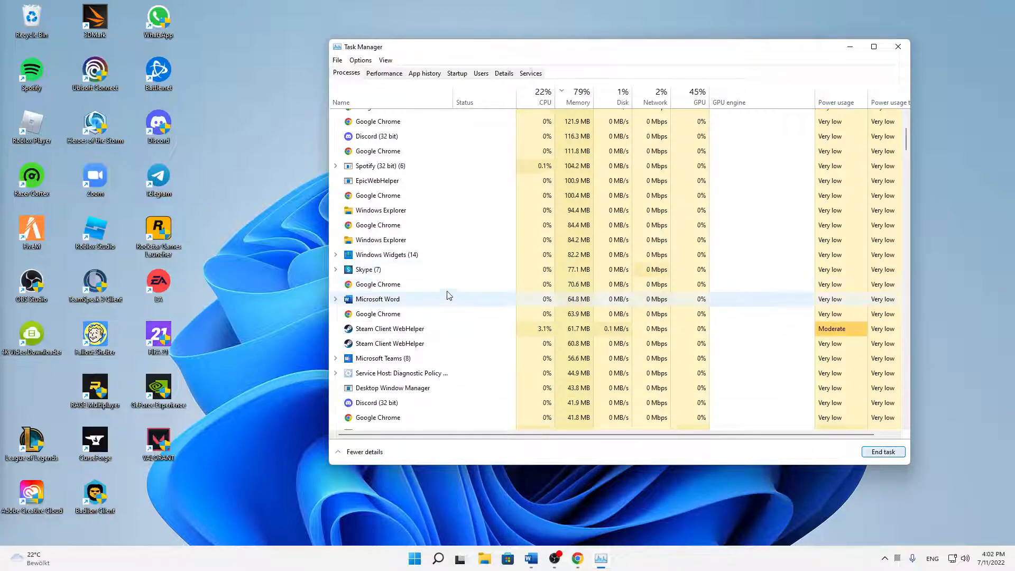
scroll("down", 3)
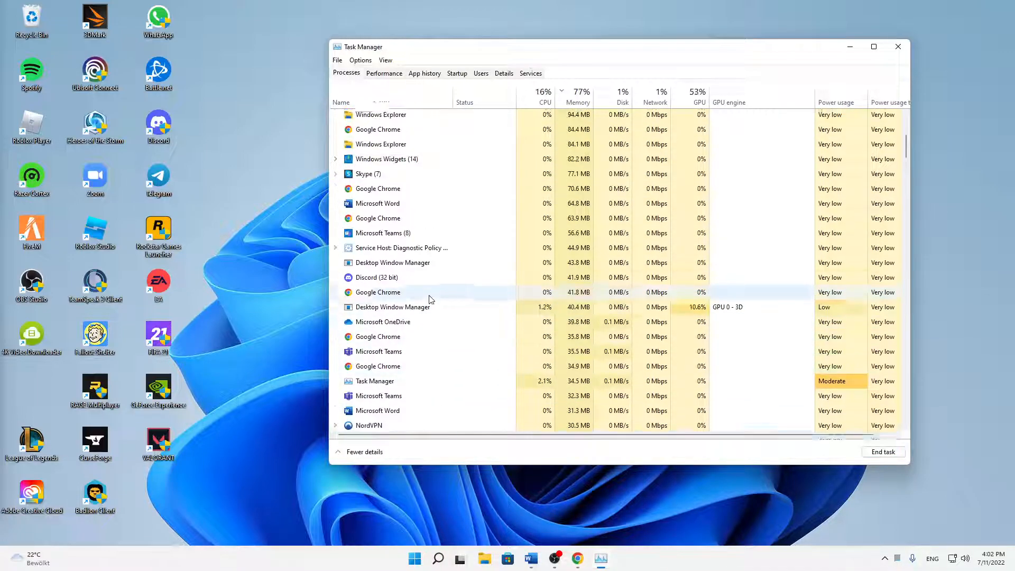
left_click(578, 102)
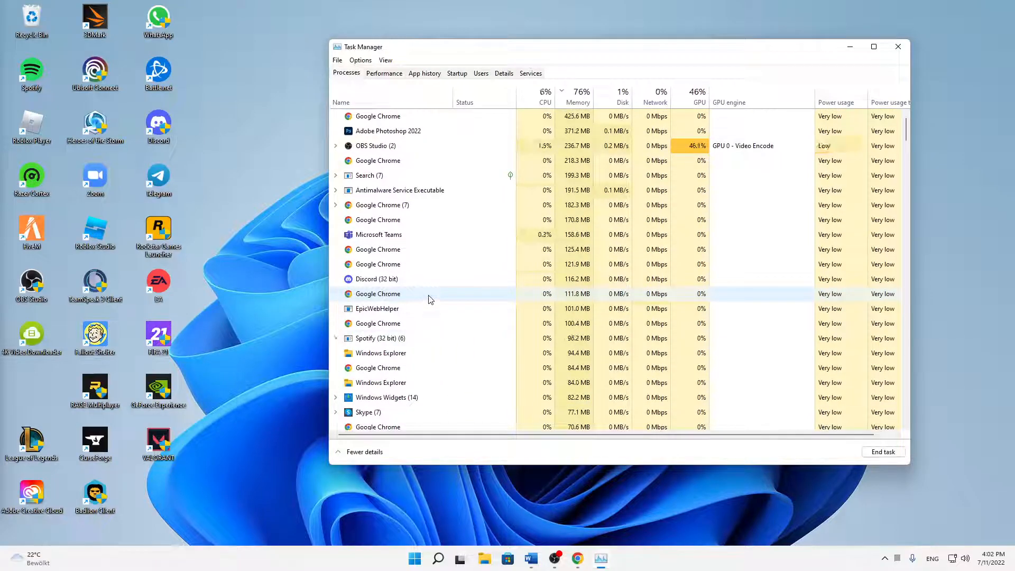
scroll("down", 3)
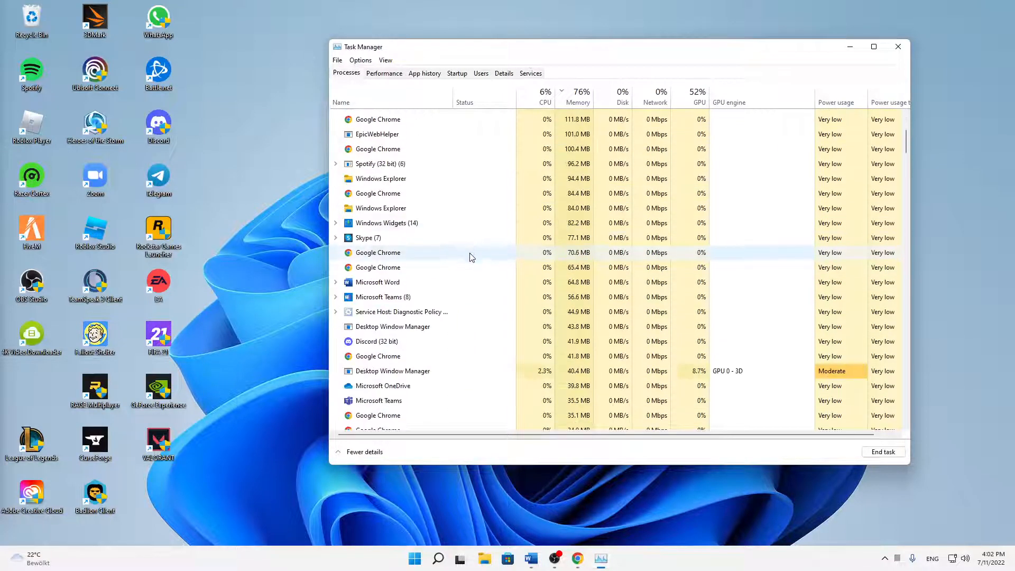
scroll("down", 3)
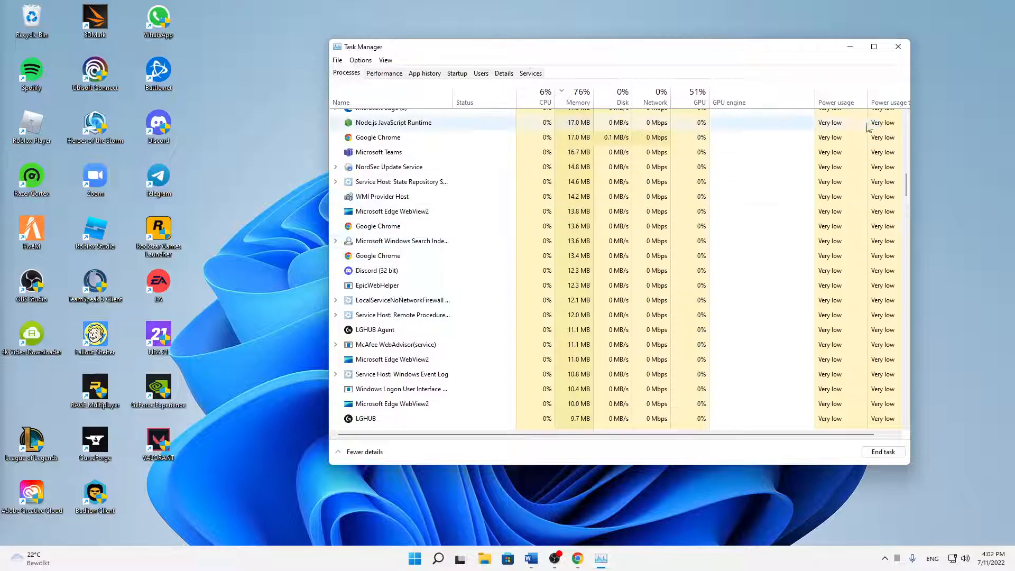
left_click(898, 46)
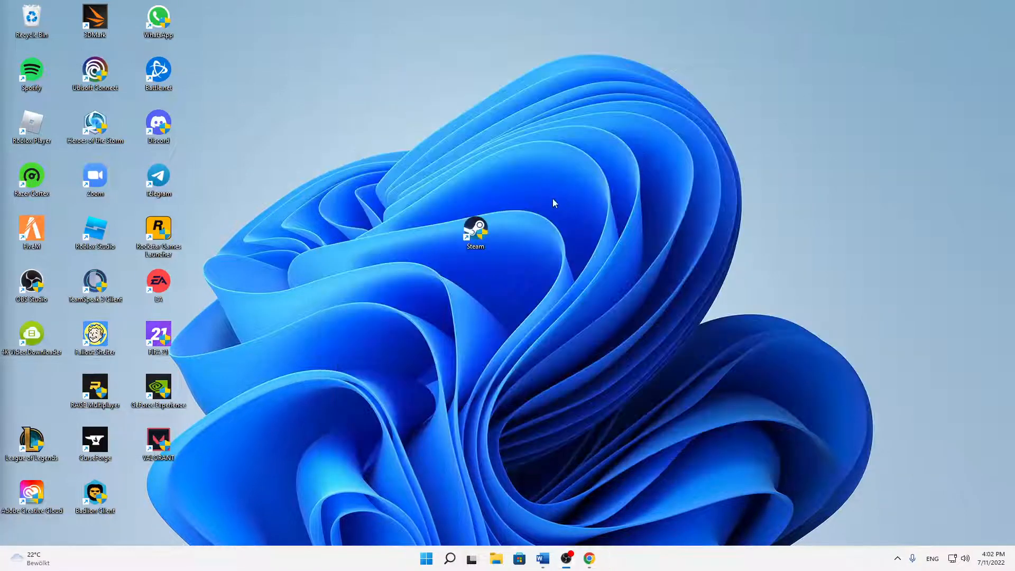
mouse_move(453, 203)
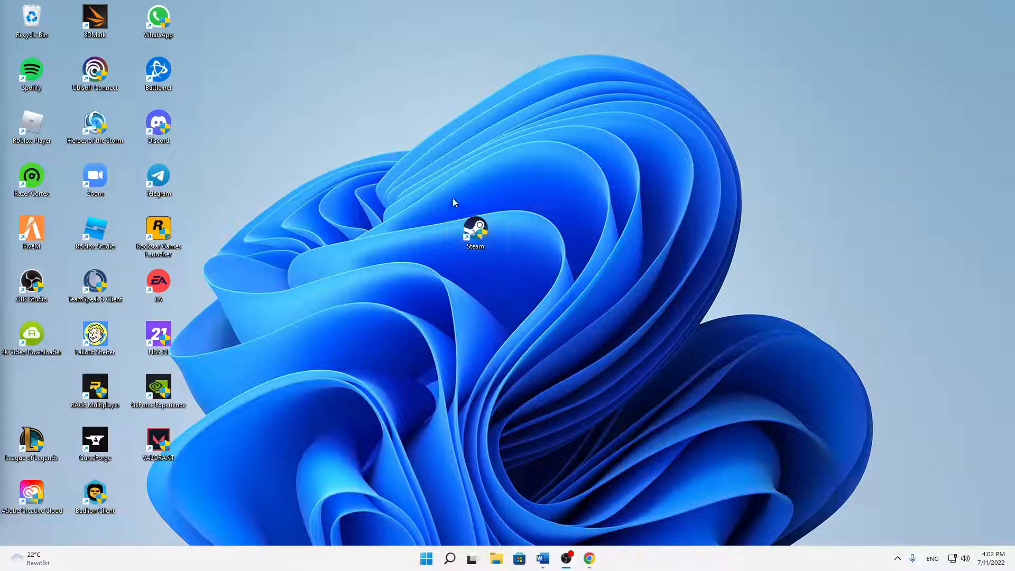
mouse_move(450, 558)
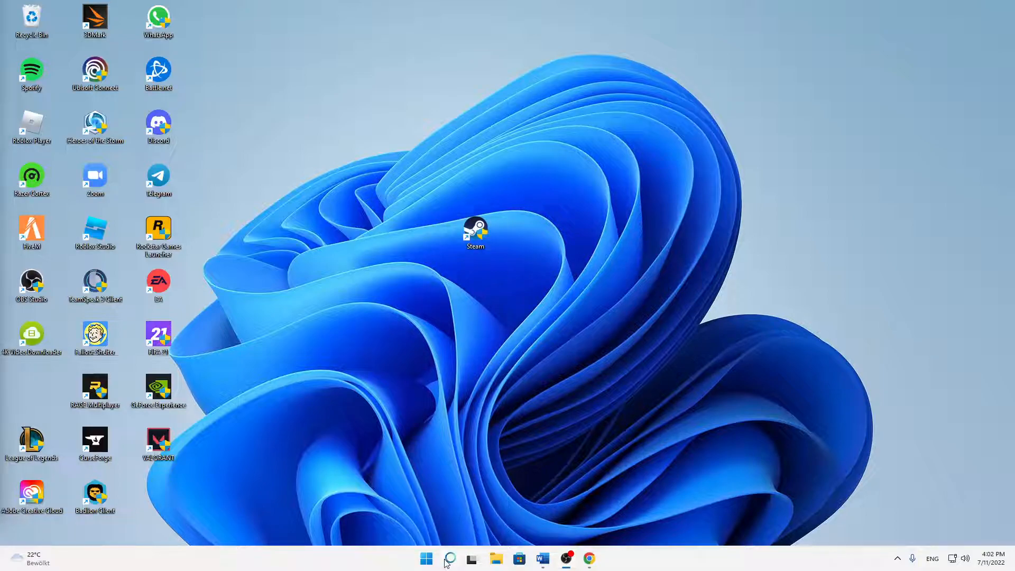
Show the Properties window for the Steam desktop shortcut
right_click(474, 231)
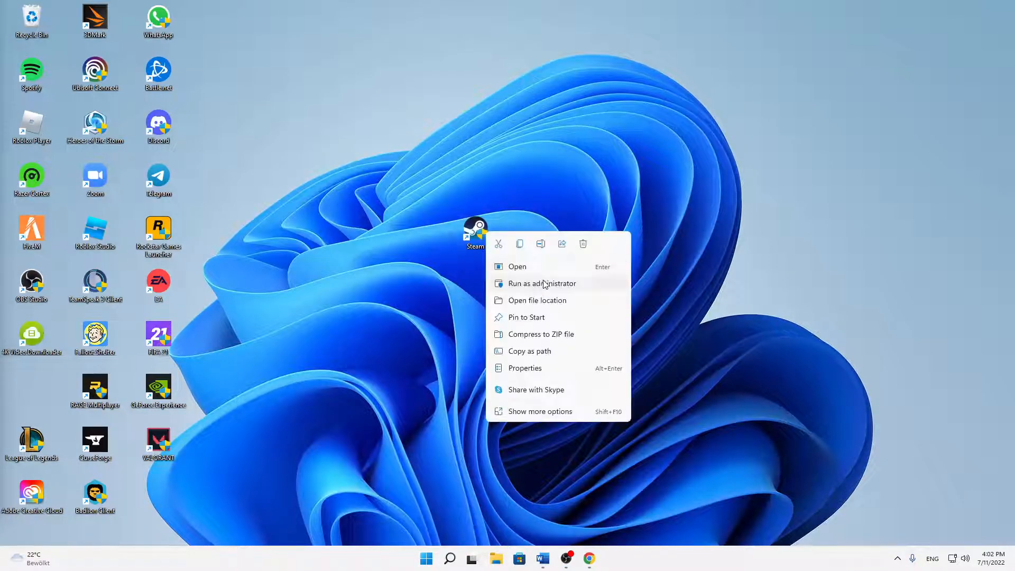
mouse_move(510, 280)
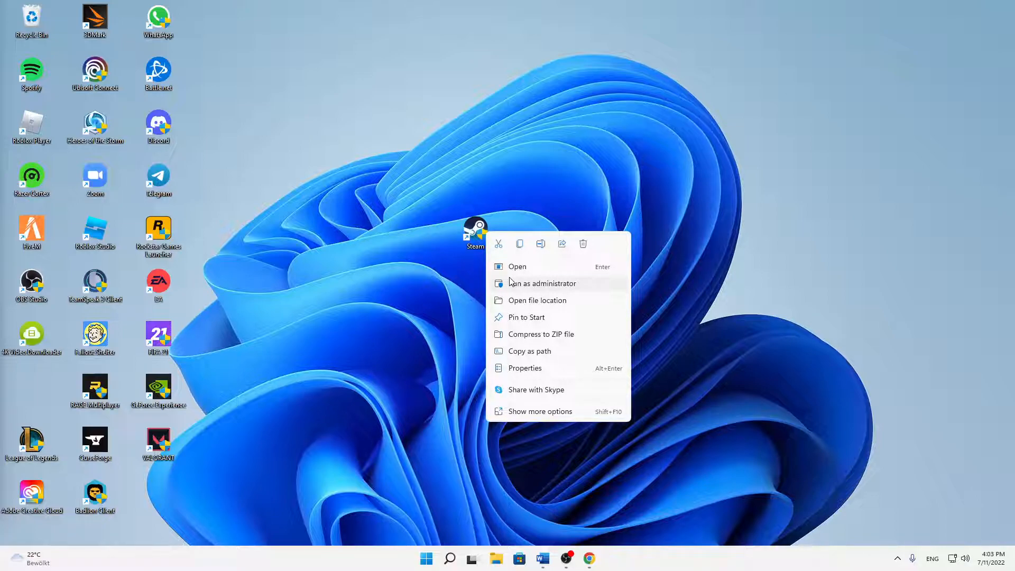
mouse_move(493, 296)
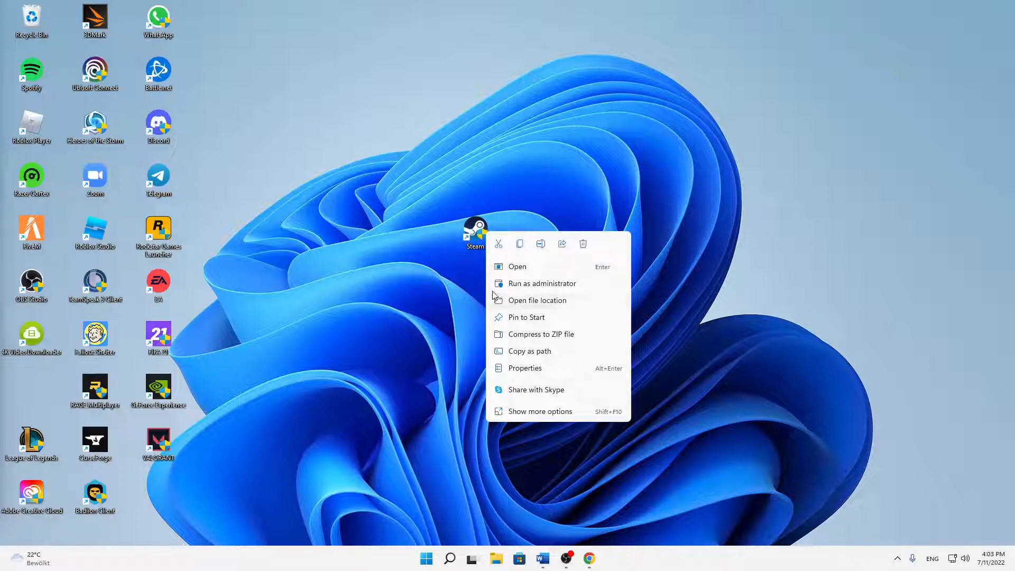
mouse_move(522, 372)
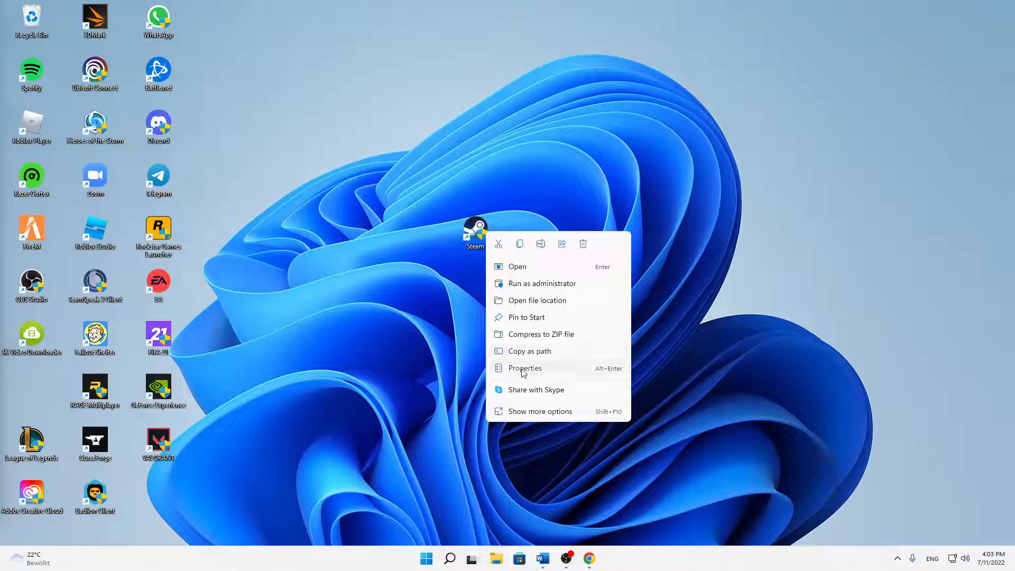
left_click(524, 368)
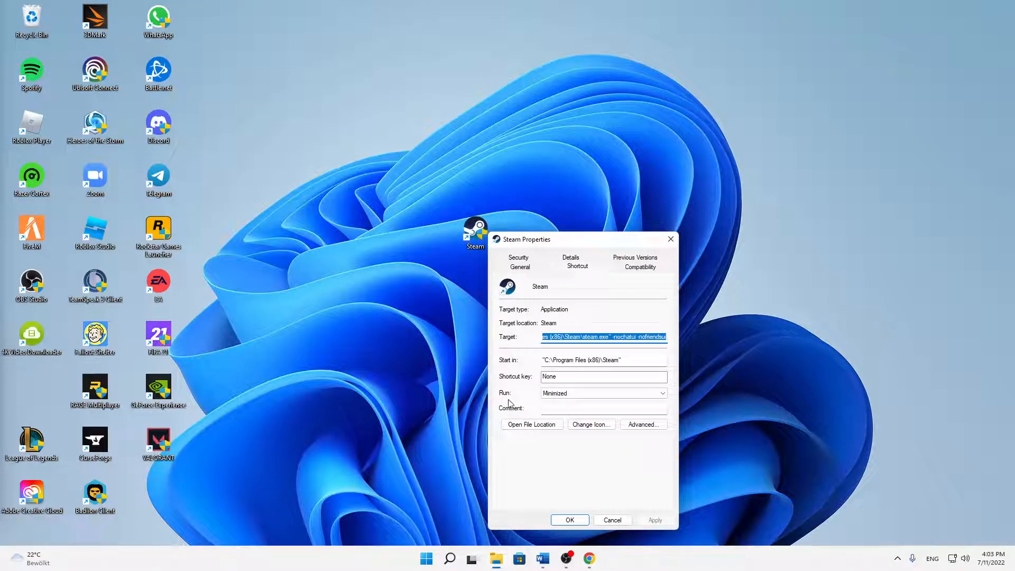
mouse_move(518, 403)
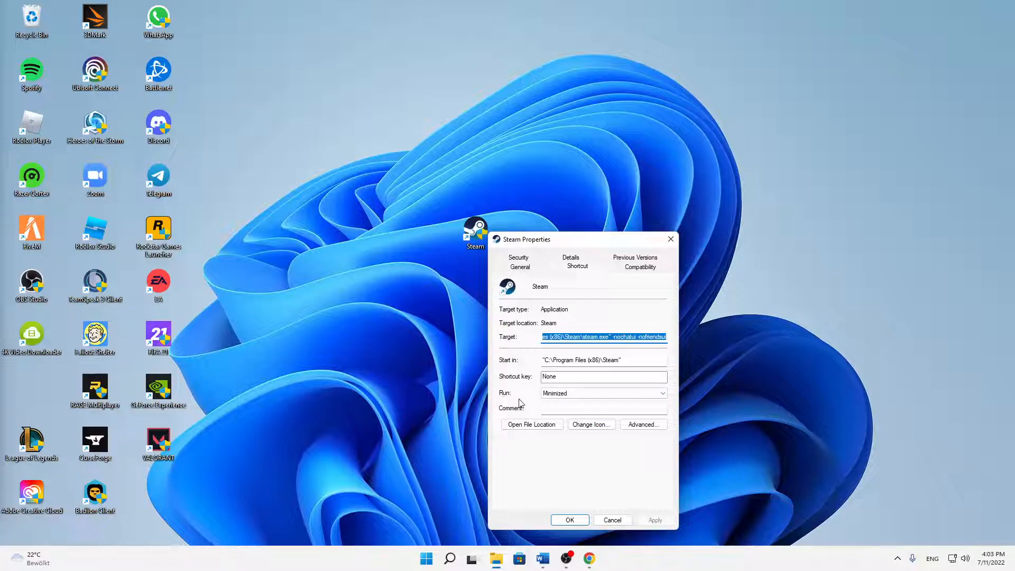
mouse_move(562, 405)
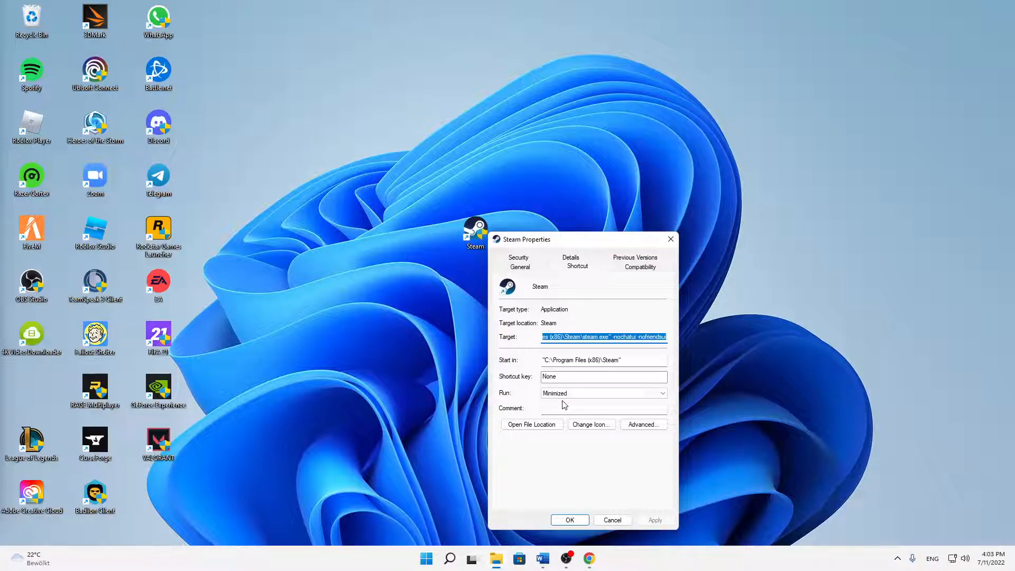
Set the shortcut's Run option to Minimized and apply it
left_click(654, 520)
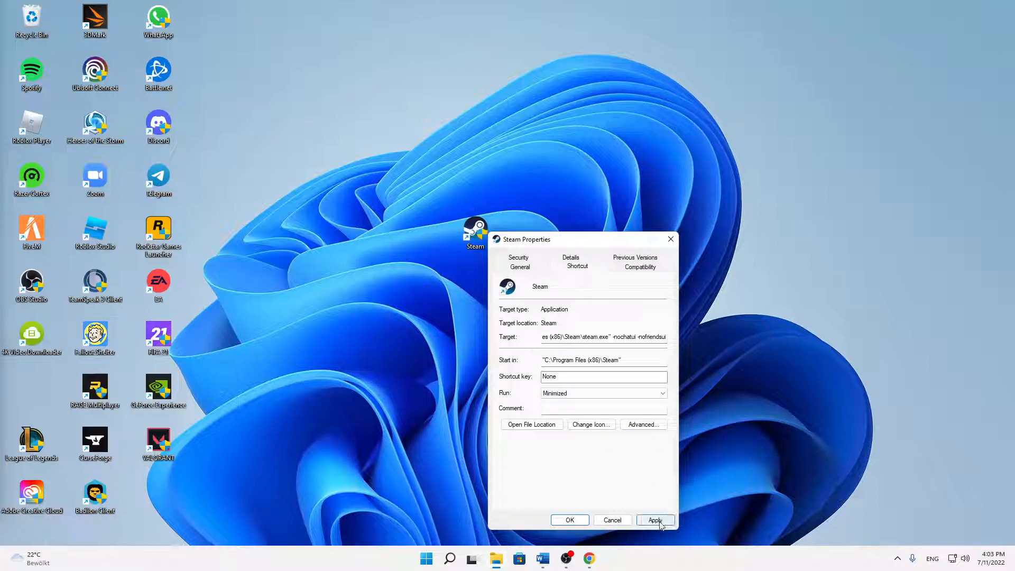
left_click(655, 520)
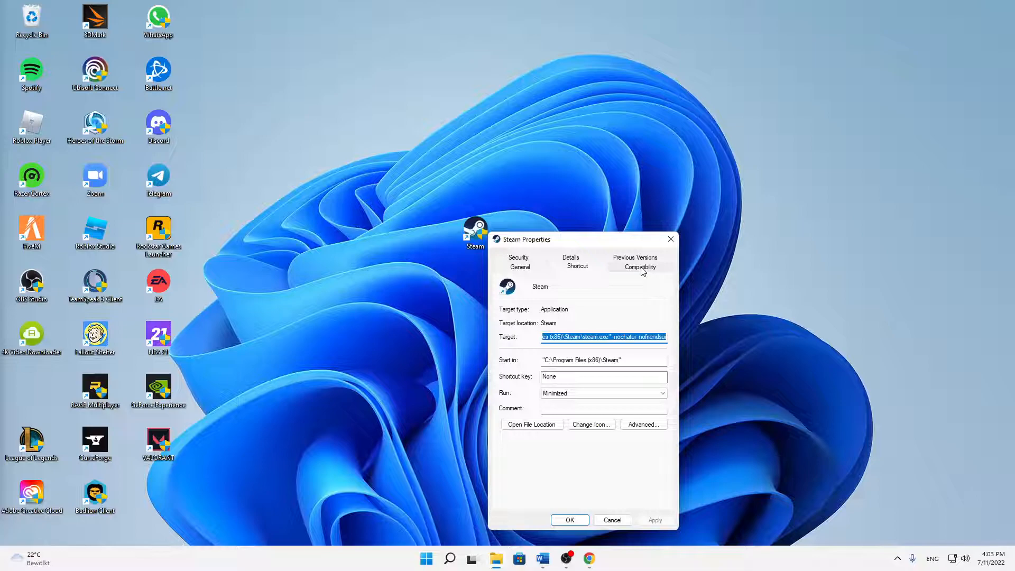
Enable Windows 8 compatibility mode with Run as administrator, apply and confirm with OK
left_click(639, 266)
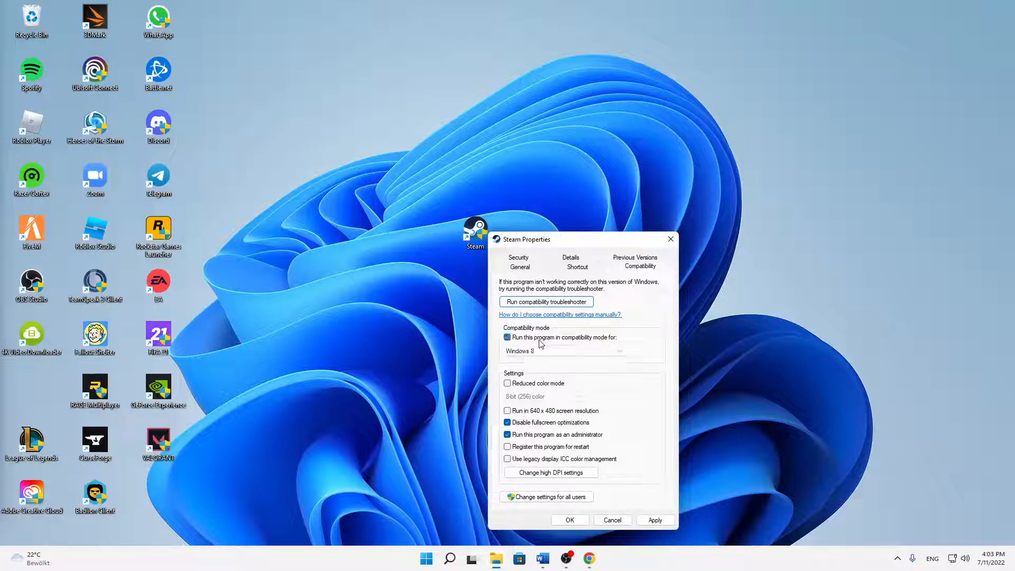
left_click(562, 350)
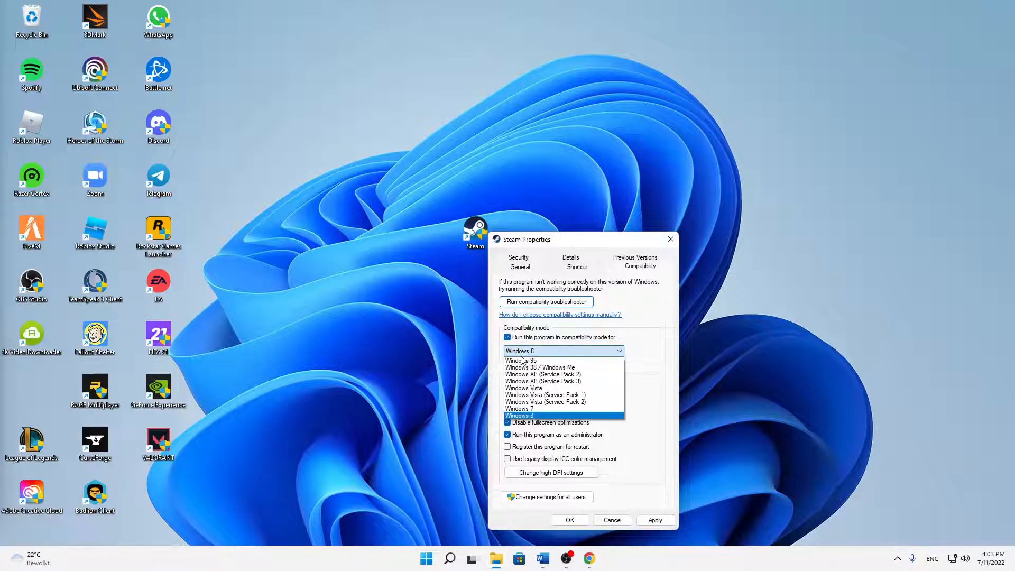
left_click(519, 415)
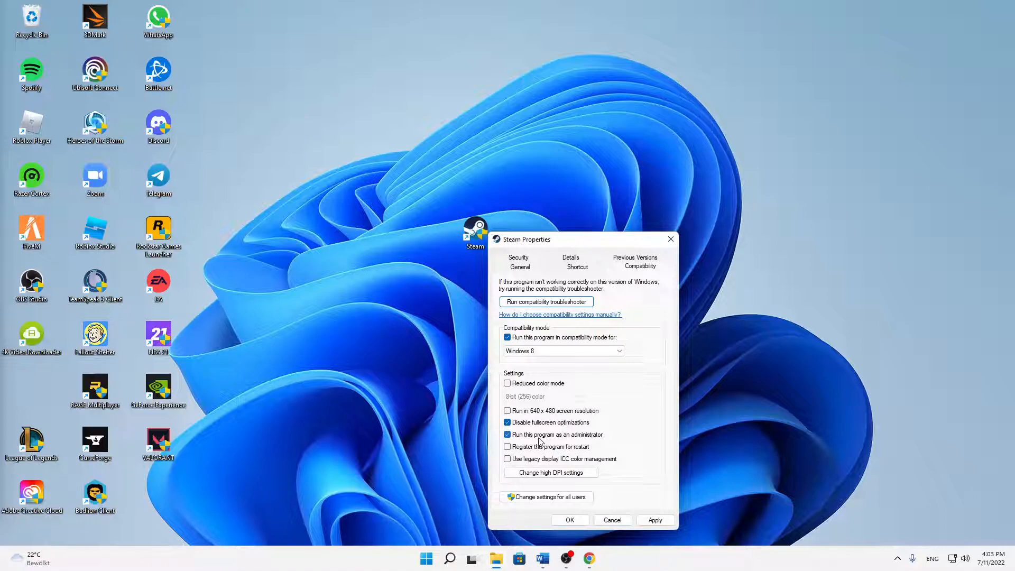
mouse_move(580, 440)
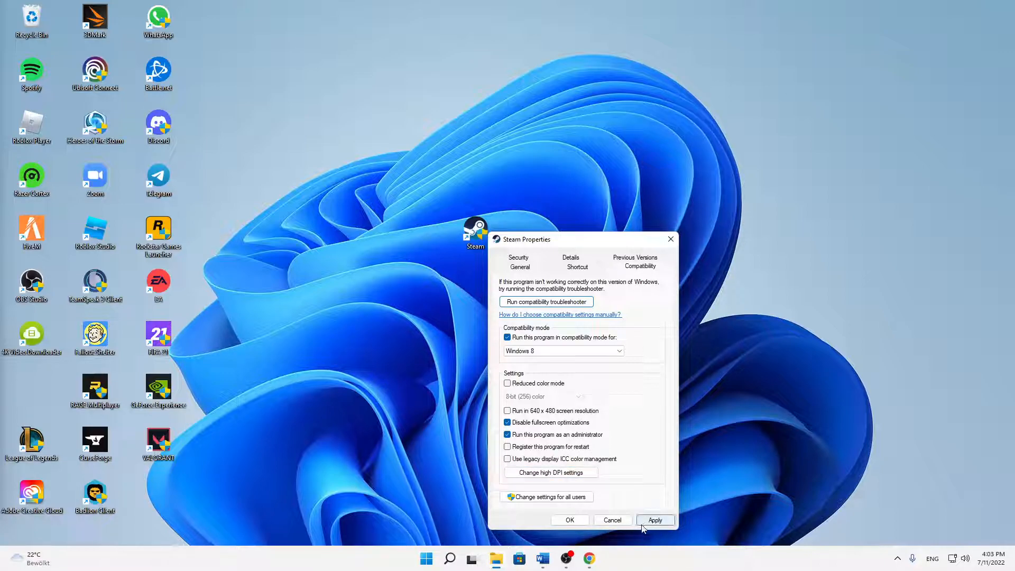
left_click(654, 519)
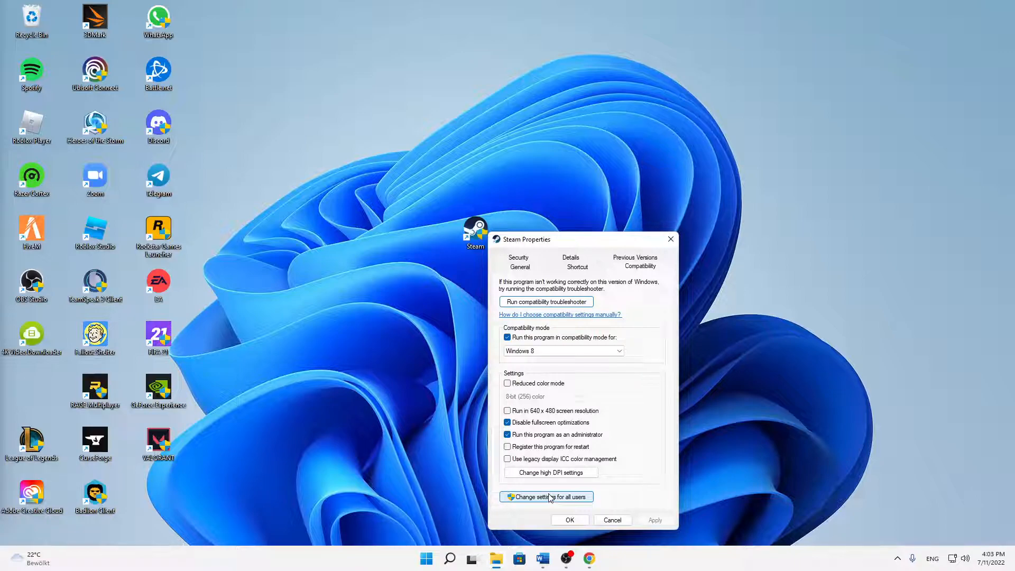
mouse_move(539, 493)
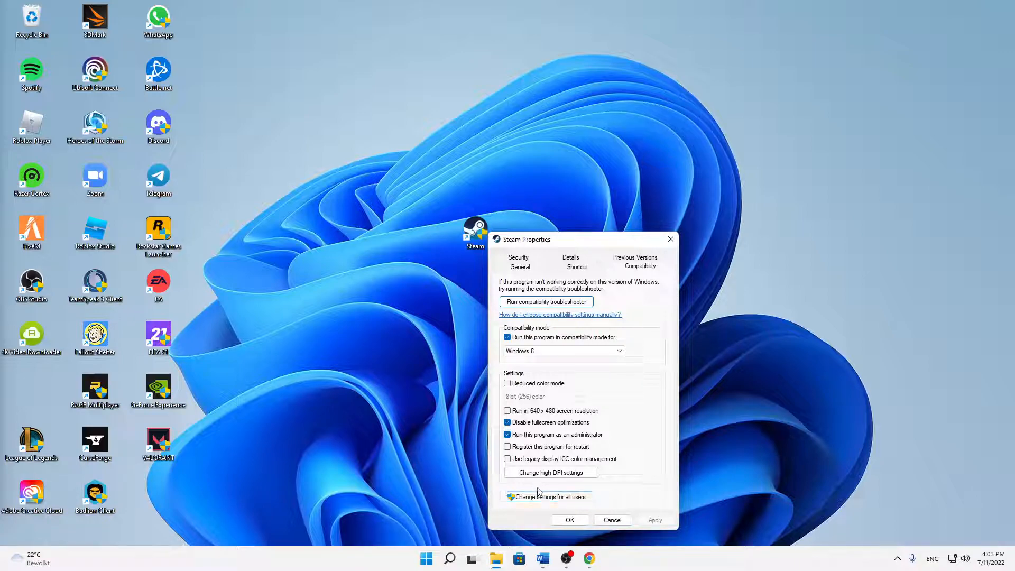
mouse_move(564, 531)
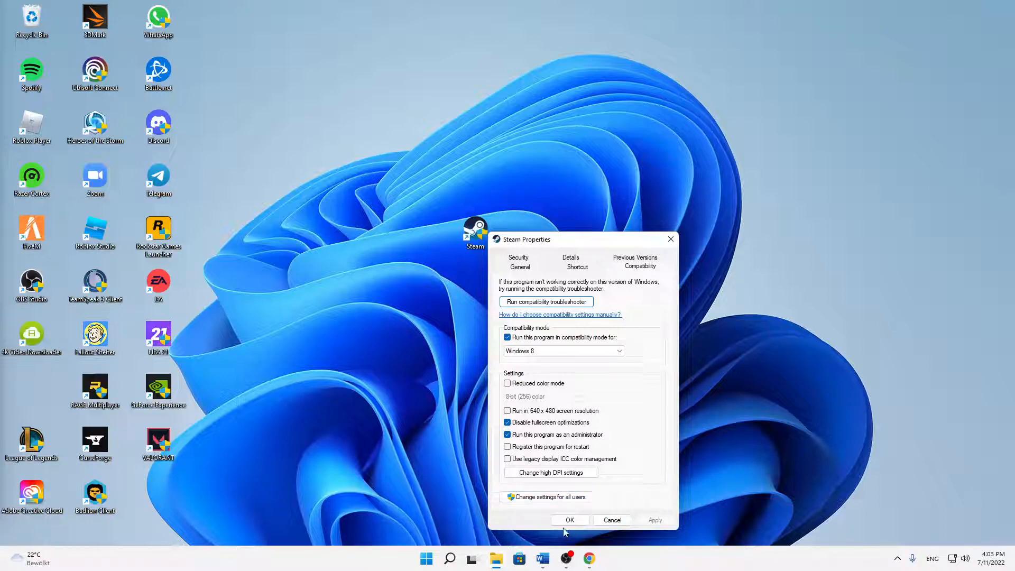
left_click(569, 520)
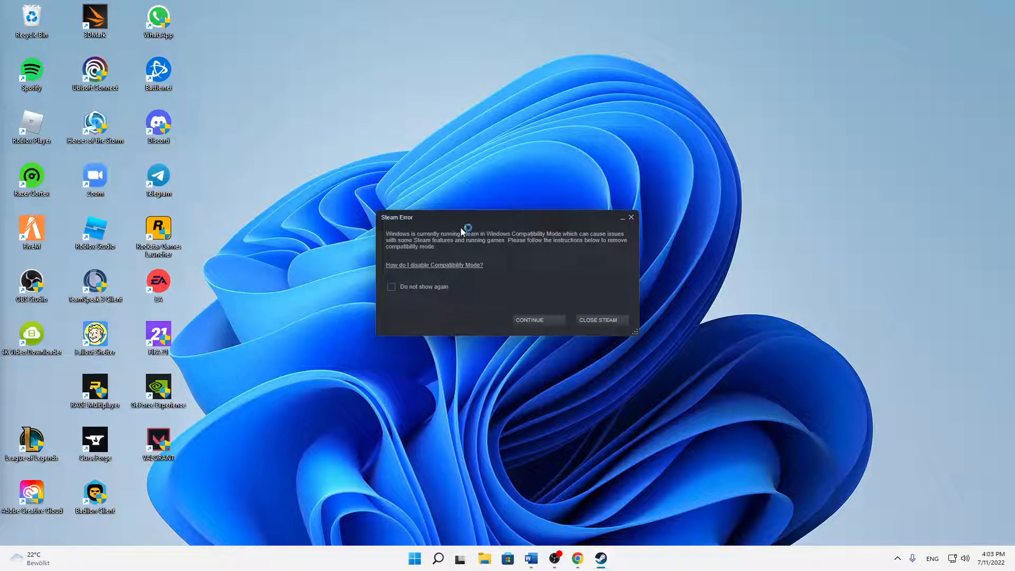
Continue past the Steam compatibility warning and cancel the login window
left_click(528, 319)
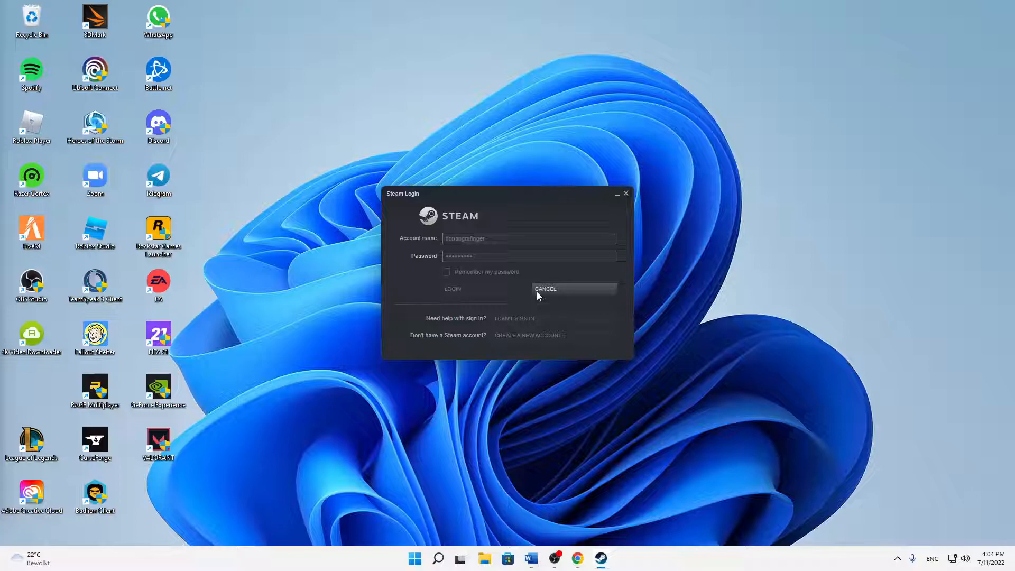
left_click(545, 289)
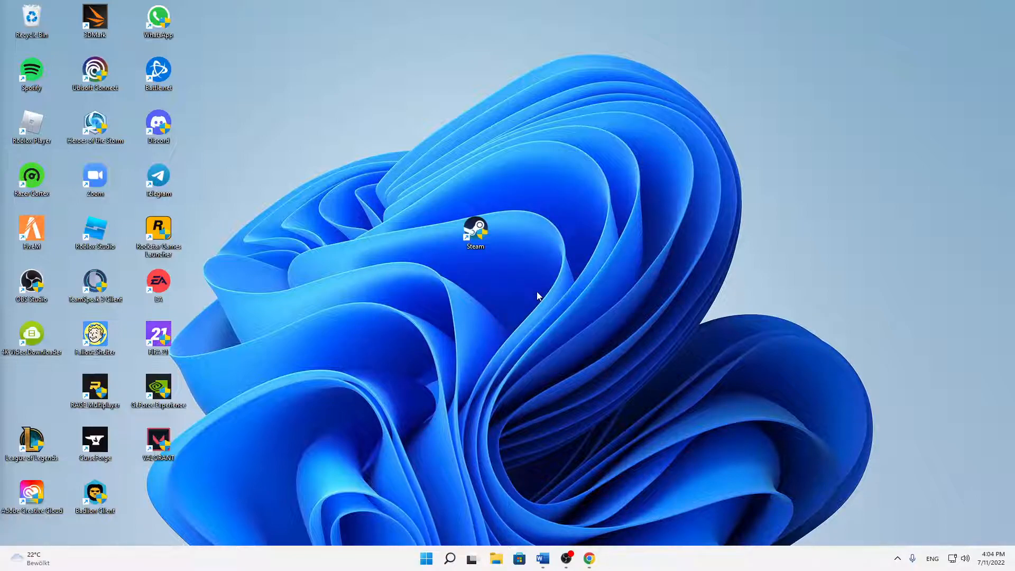
Launch Steam from its desktop shortcut to reach the Store page
double_click(474, 231)
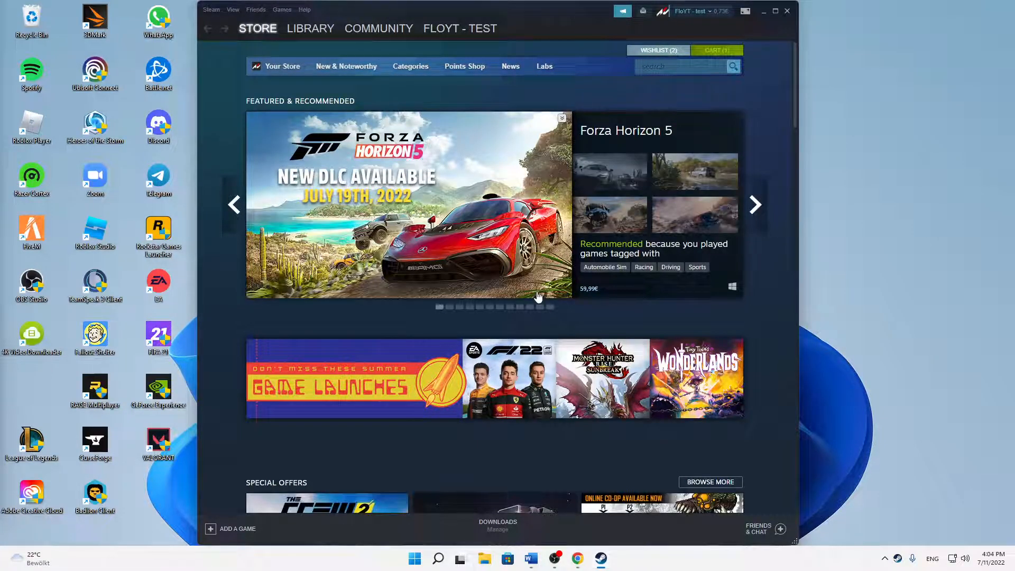
mouse_move(534, 291)
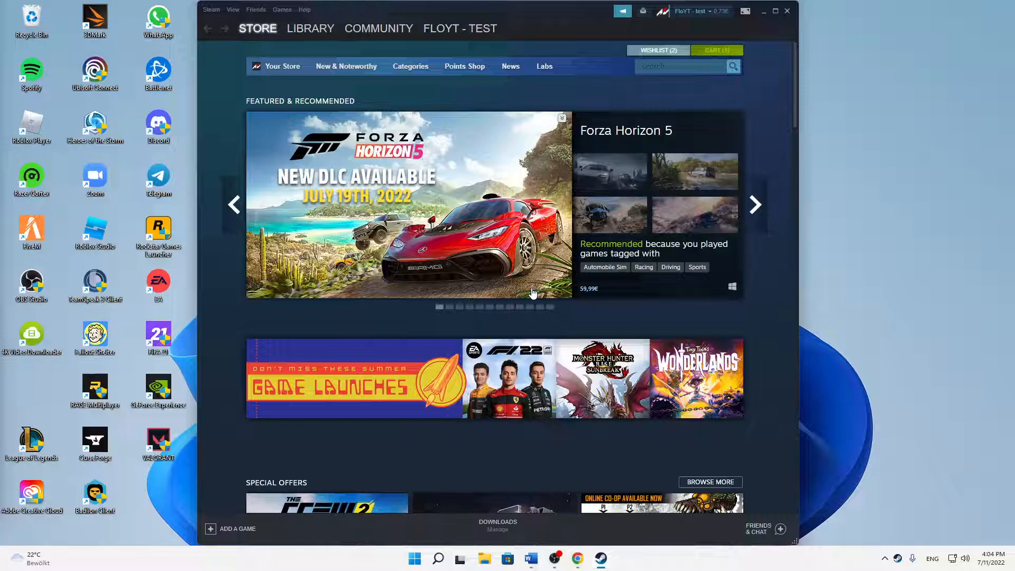